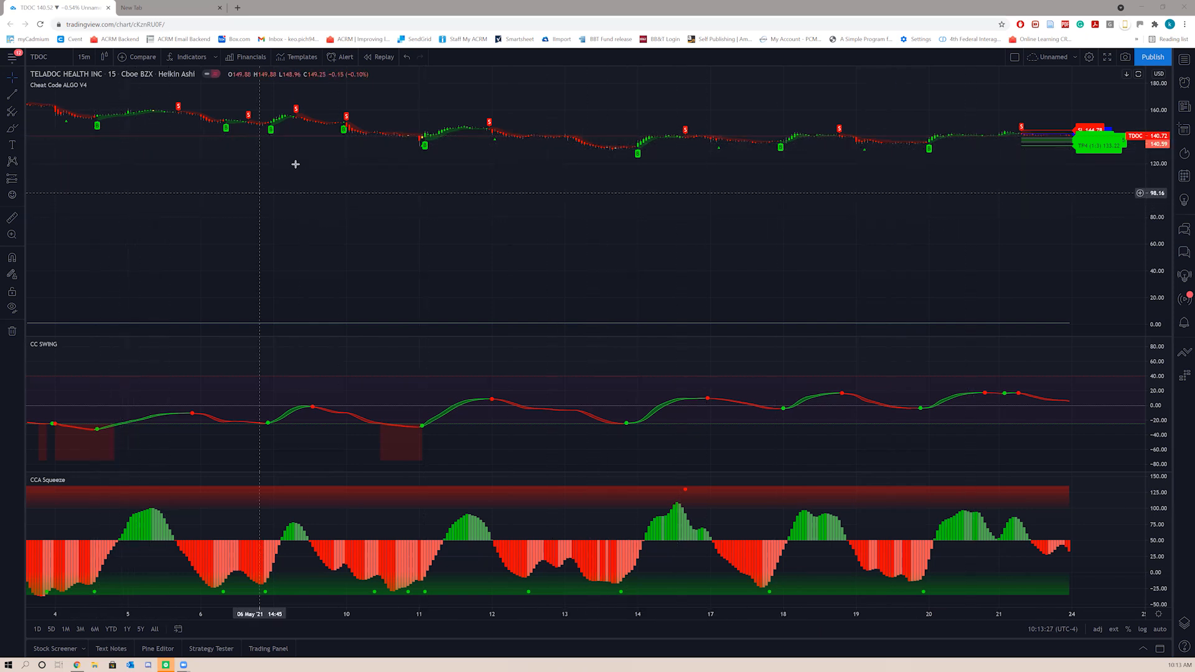
mouse_move(832, 218)
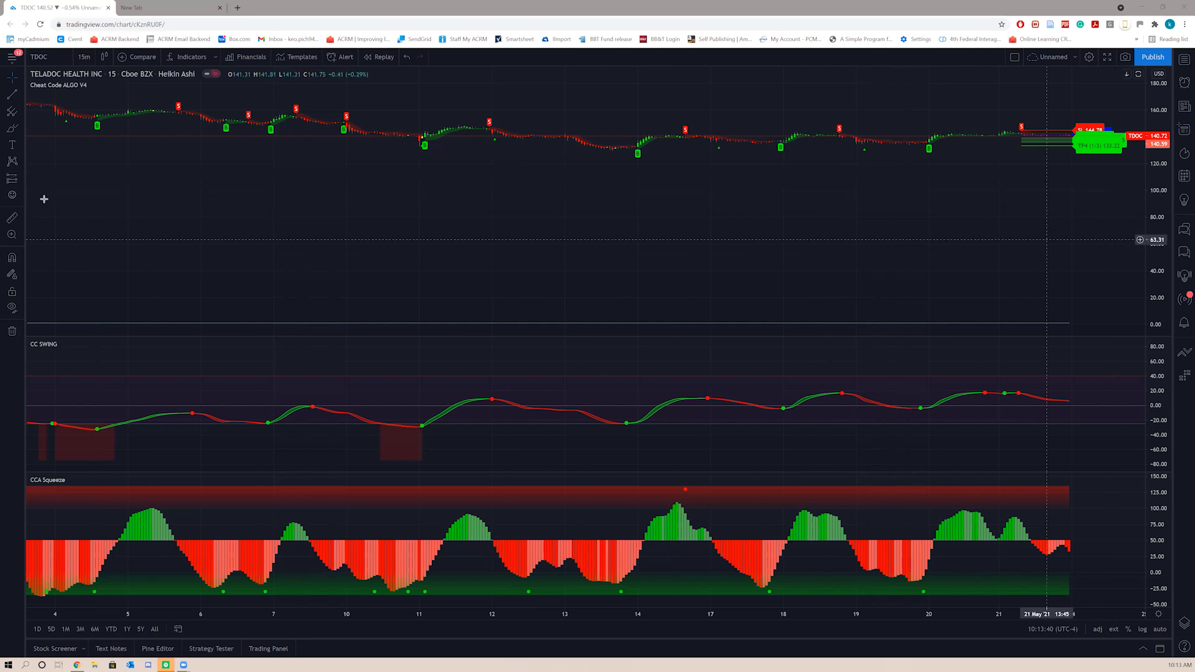
mouse_move(547, 259)
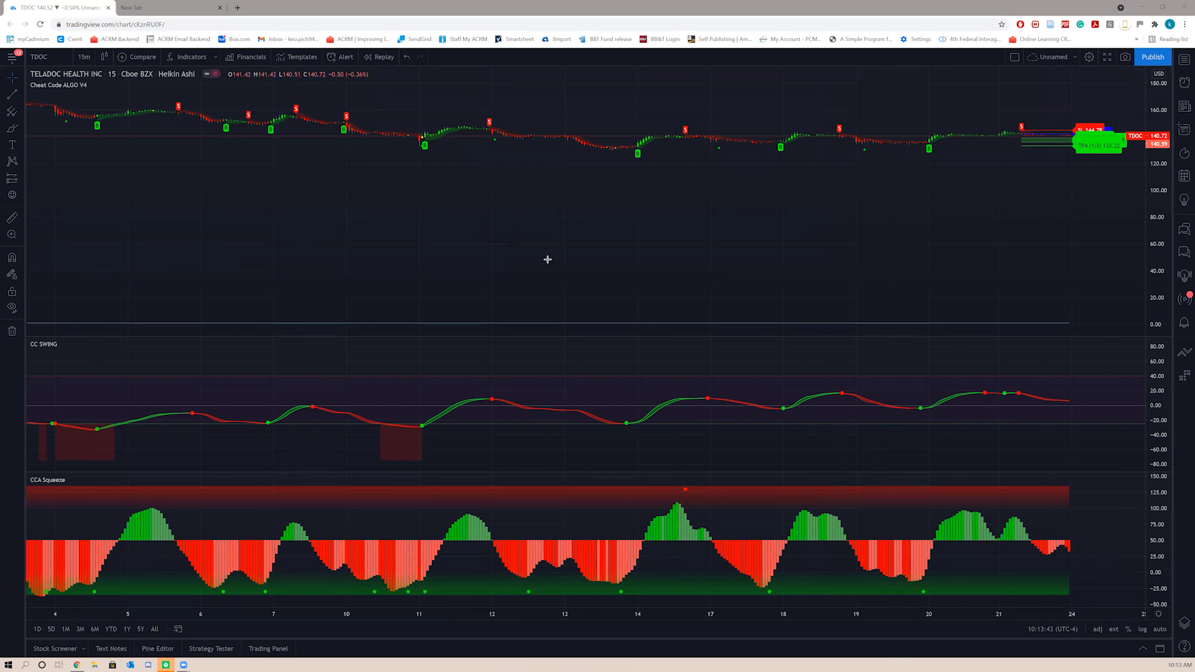
mouse_move(1116, 257)
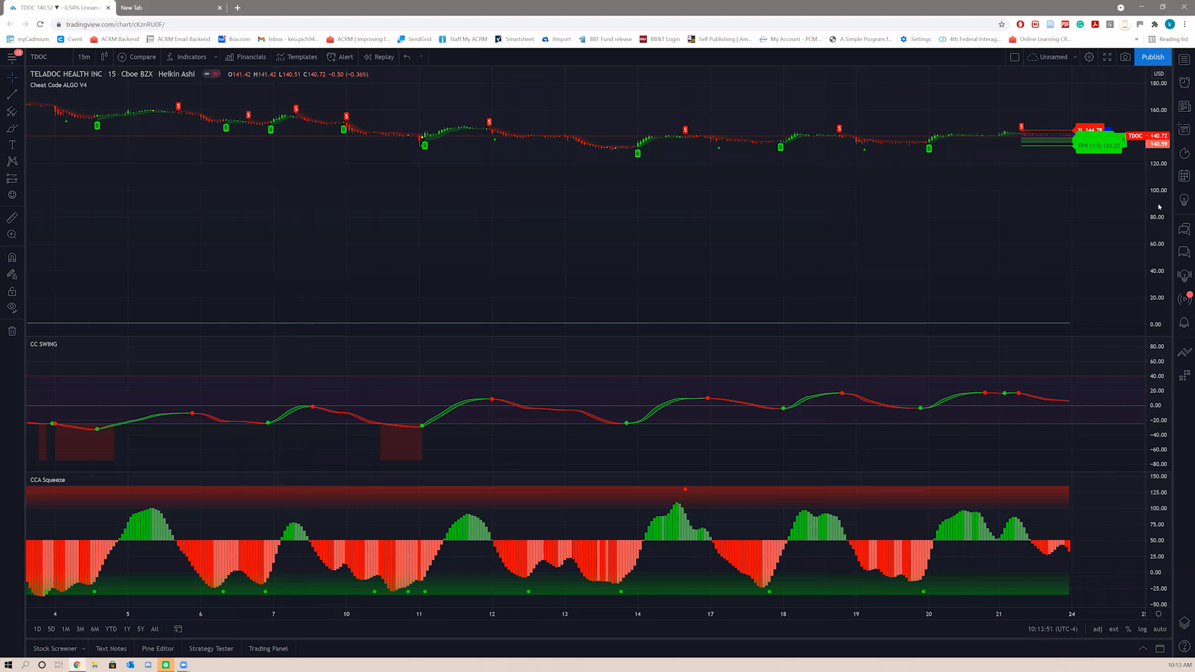
Switch the TDOC price scale to Auto (Fits Data To Screen) so candles fill the pane.
right_click(1158, 206)
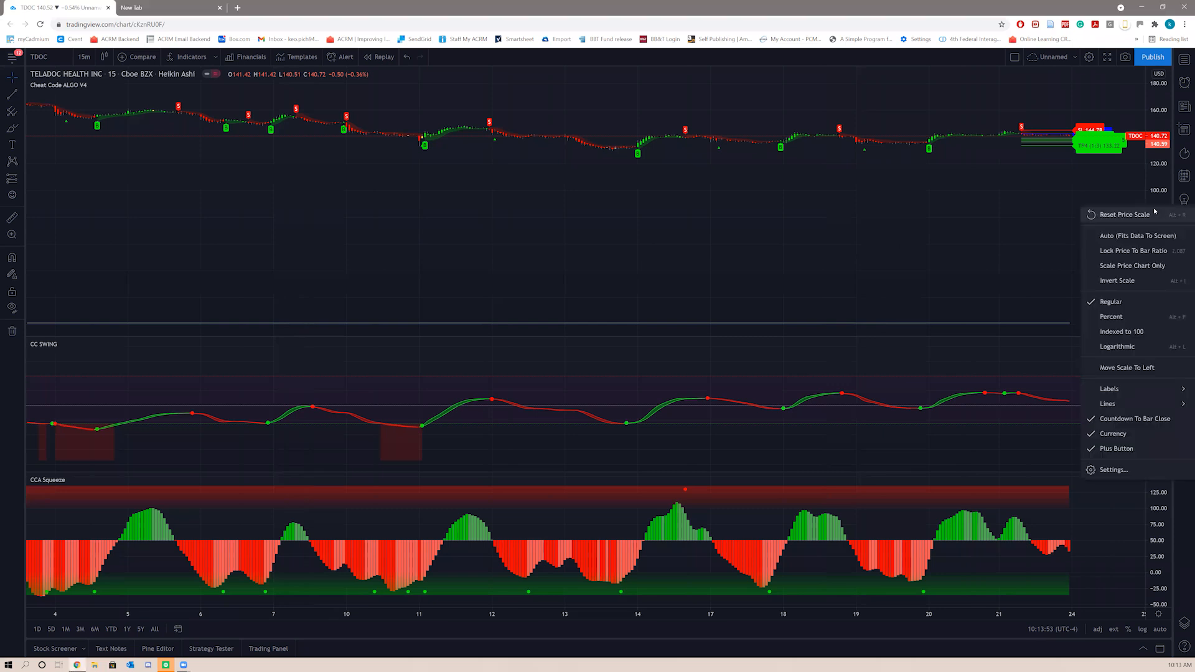
mouse_move(1134, 236)
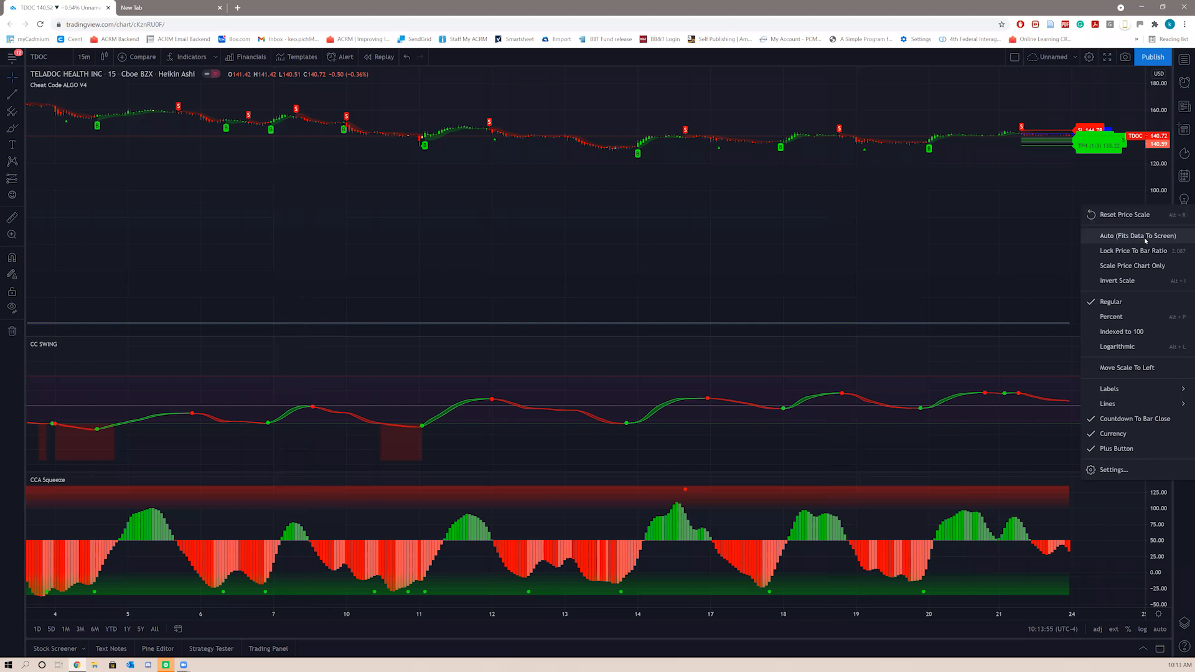
click(1134, 235)
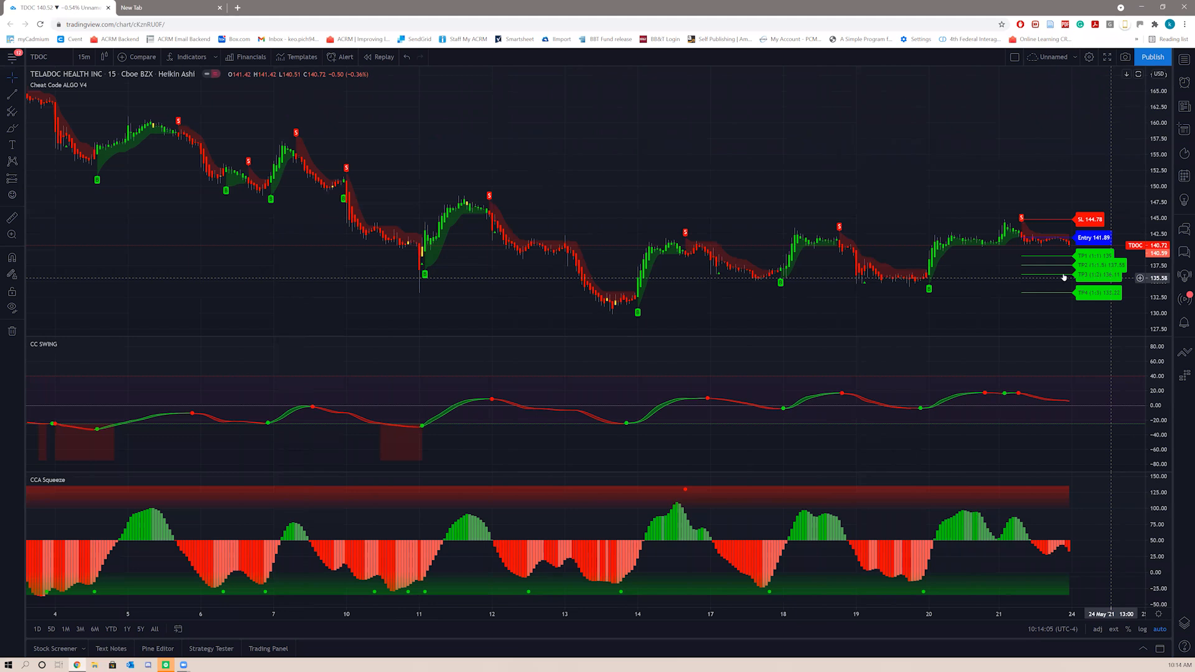
mouse_move(995, 238)
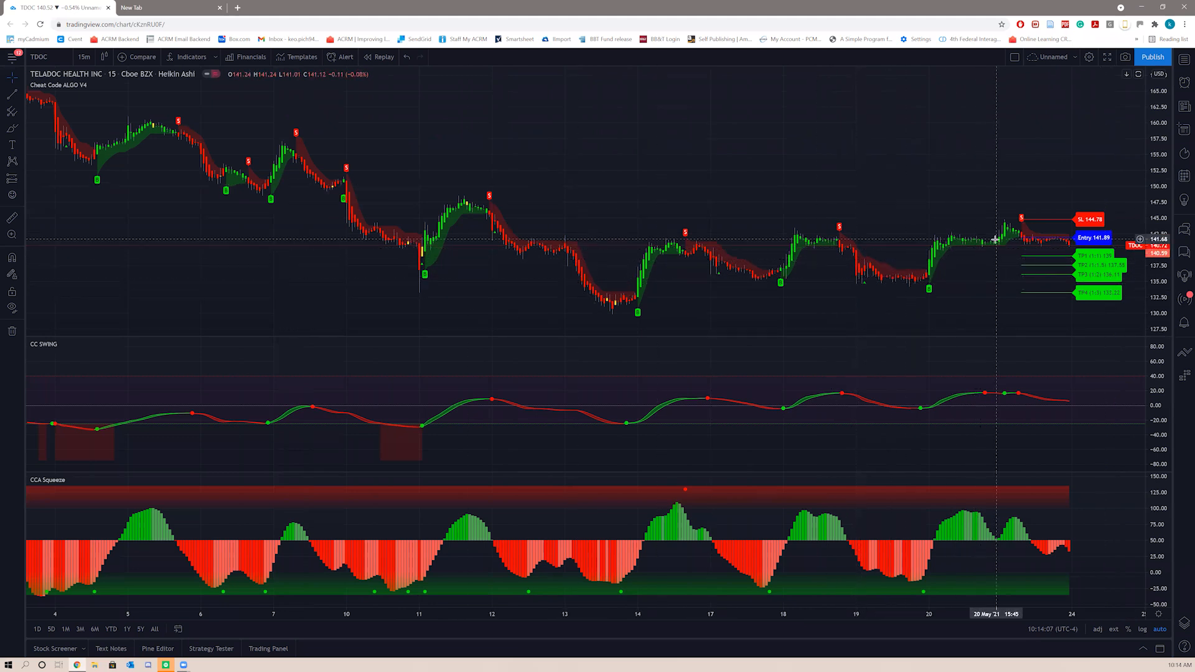
Open the TDOC price scale menu to turn off Auto fitting.
right_click(1158, 154)
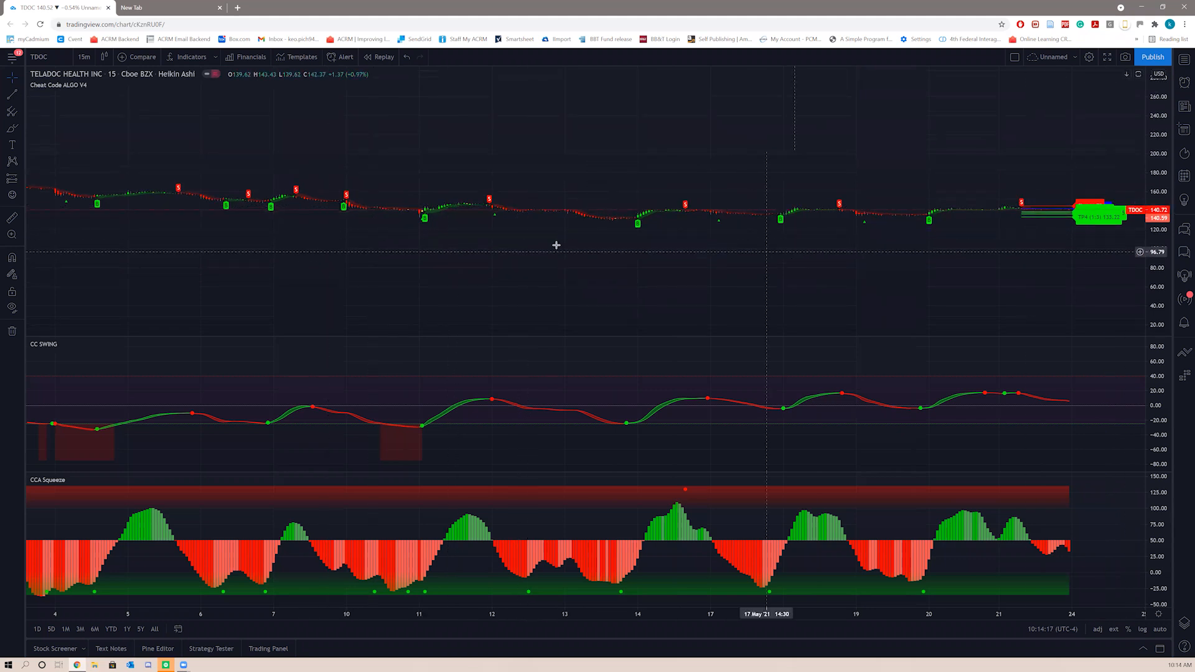
mouse_move(1016, 245)
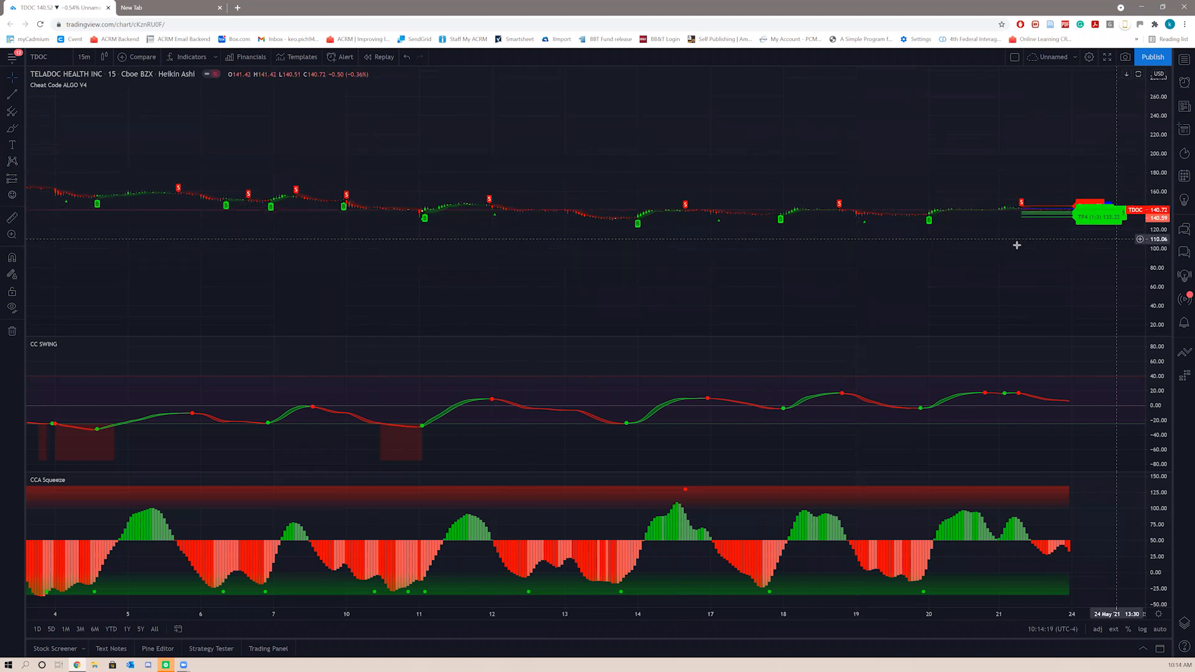
mouse_move(1042, 258)
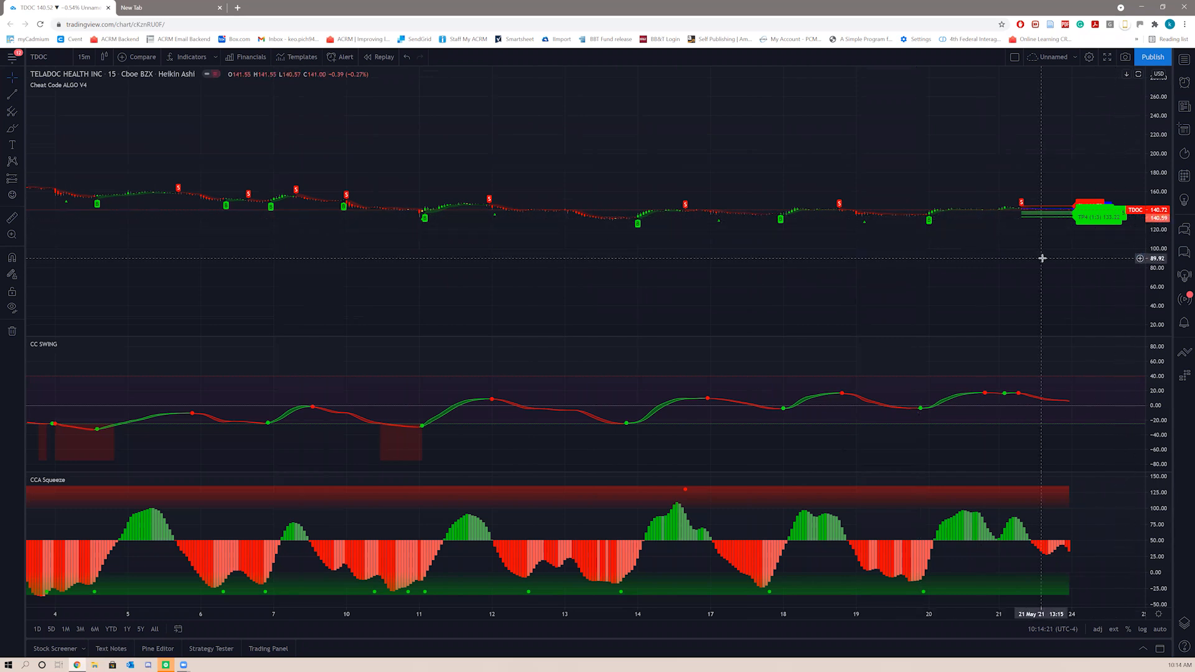
mouse_move(773, 216)
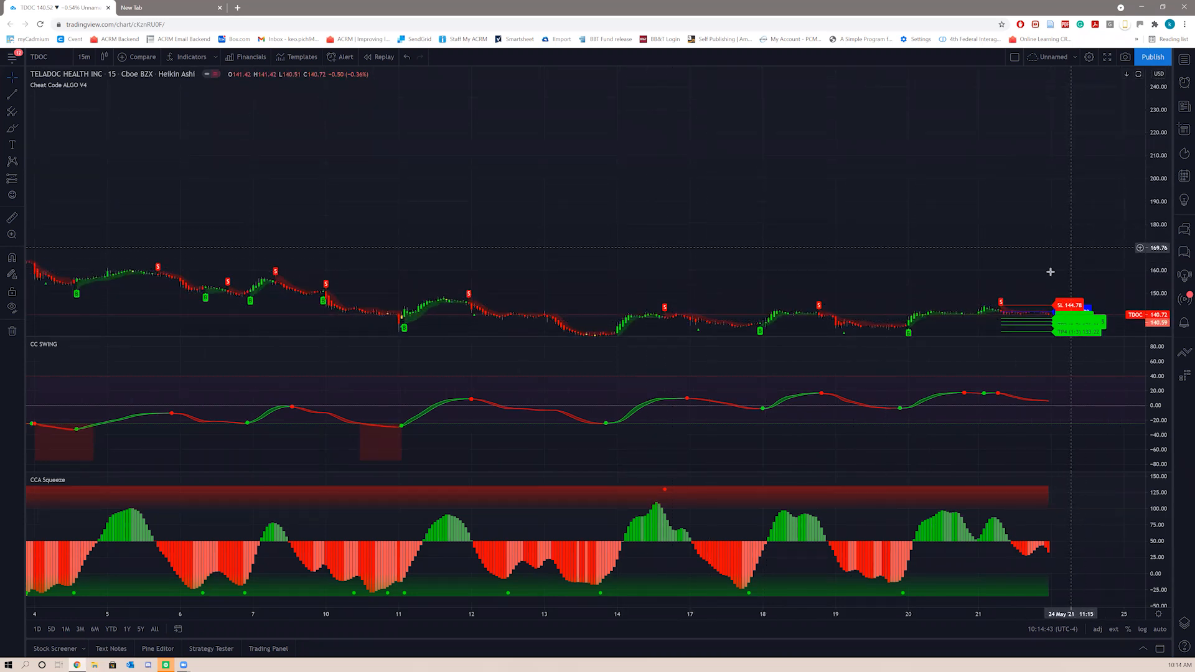
mouse_move(872, 281)
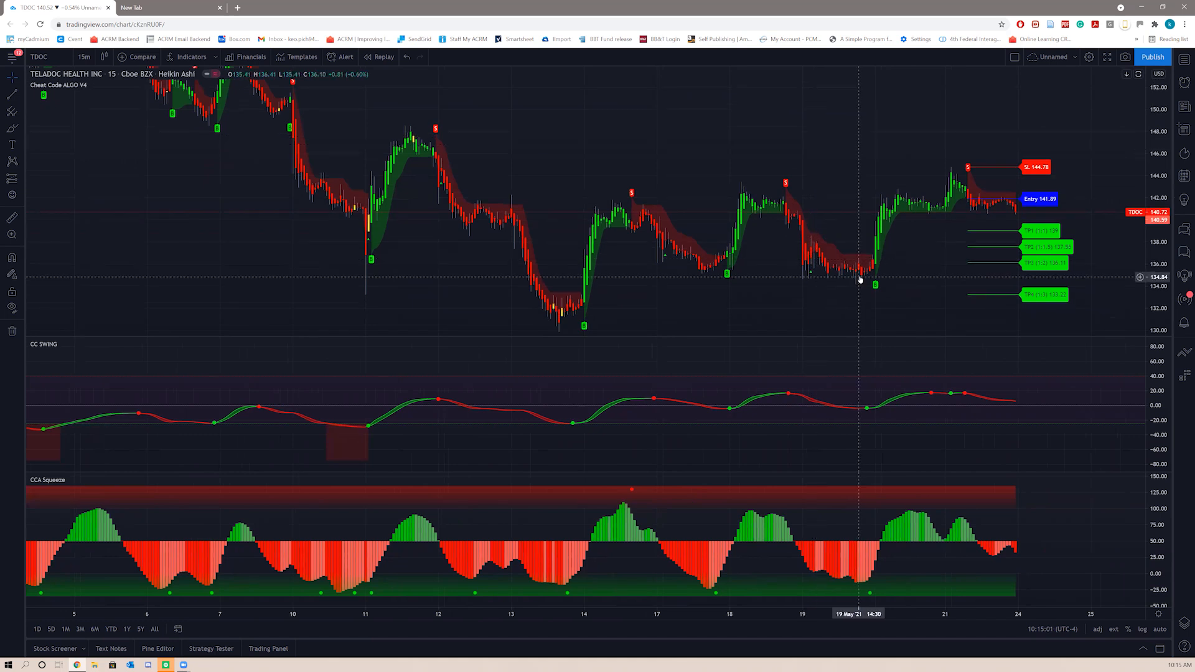
mouse_move(889, 322)
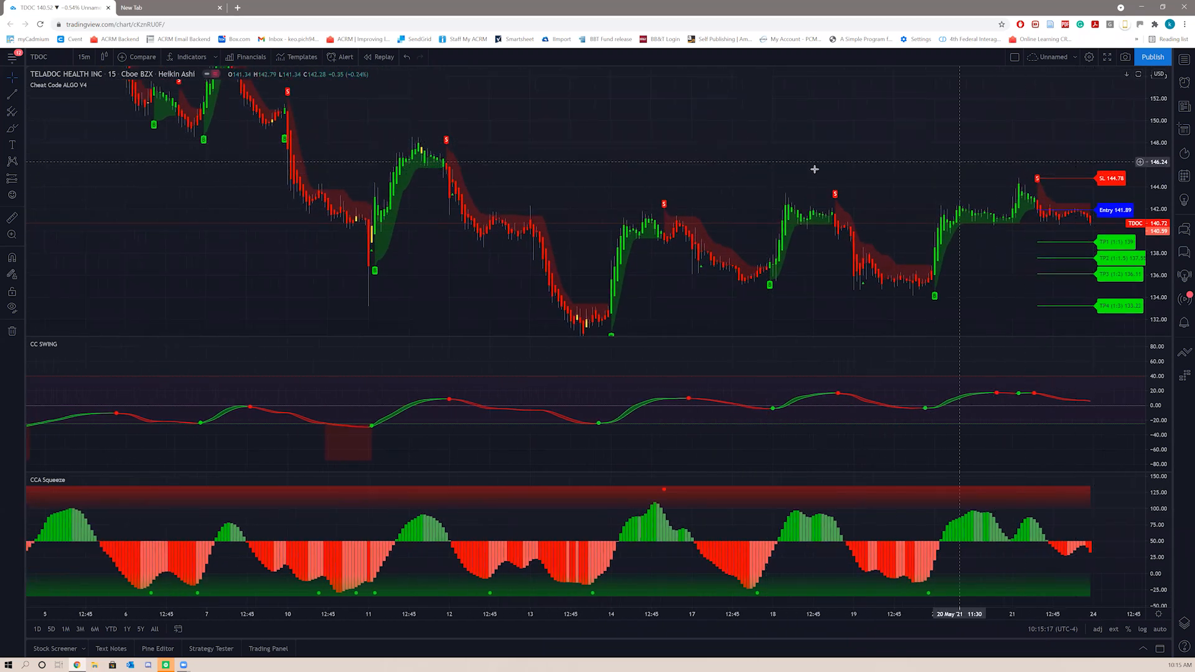
mouse_move(737, 158)
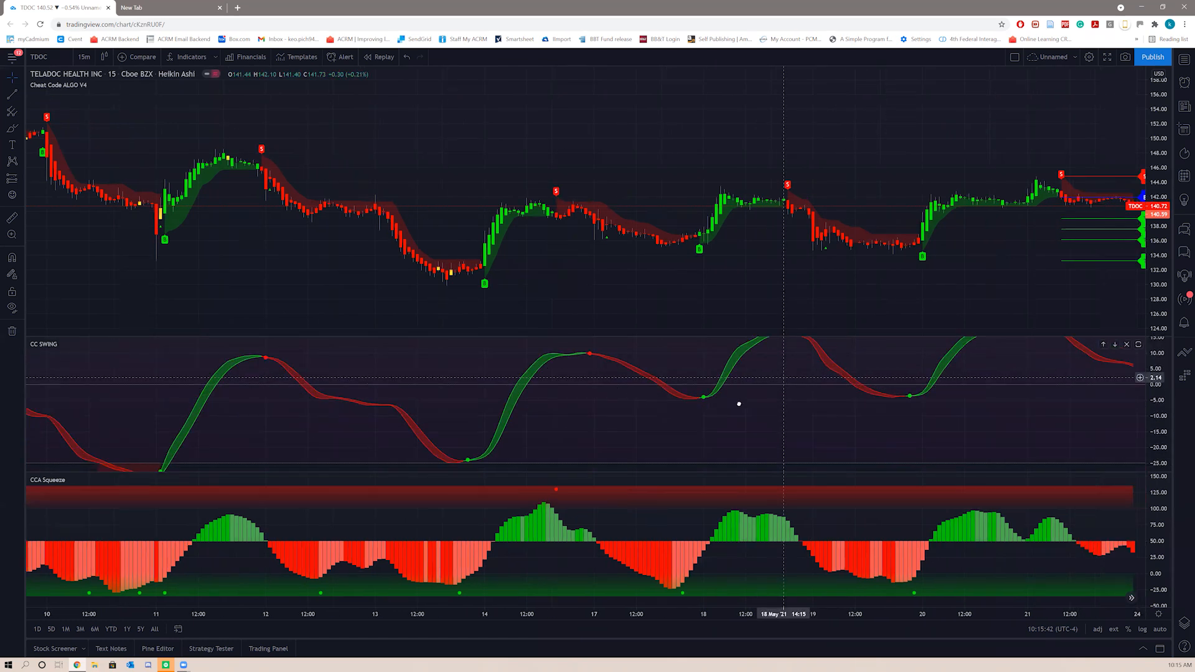
Drag across the CC SWING pane to stretch the oscillator's scale.
drag(738, 403, 819, 404)
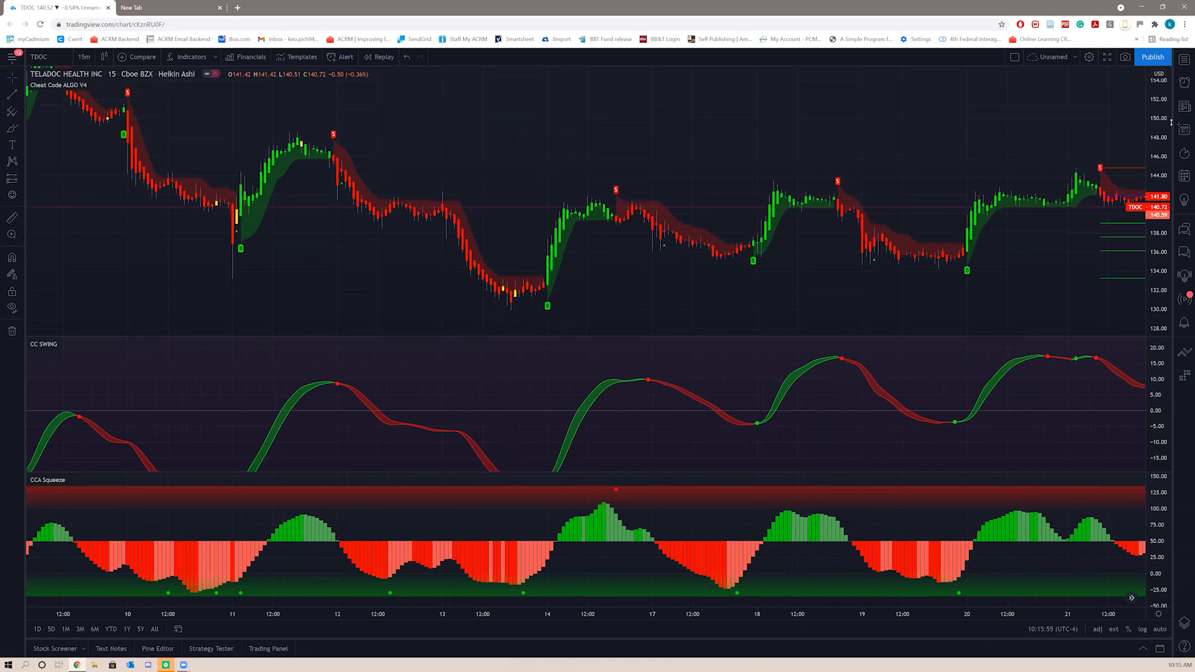
mouse_move(961, 148)
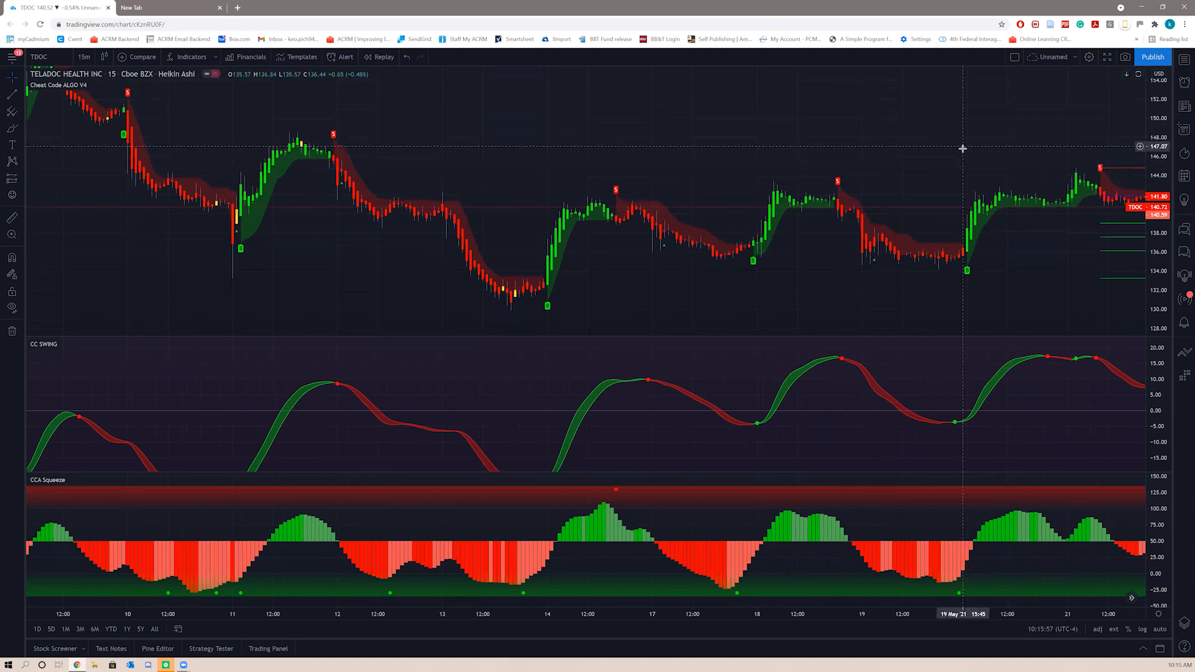